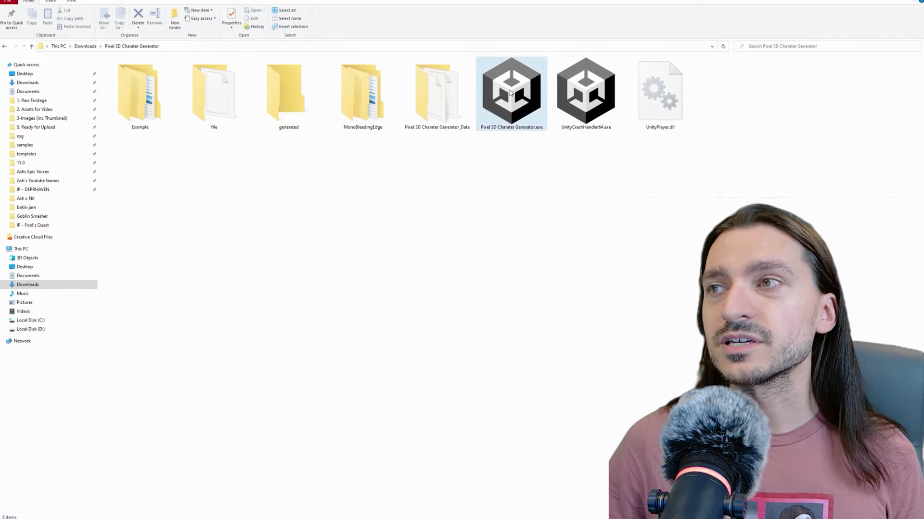
Launch Pixel 3D Charater Generator.exe from the Downloads folder
double_click(511, 93)
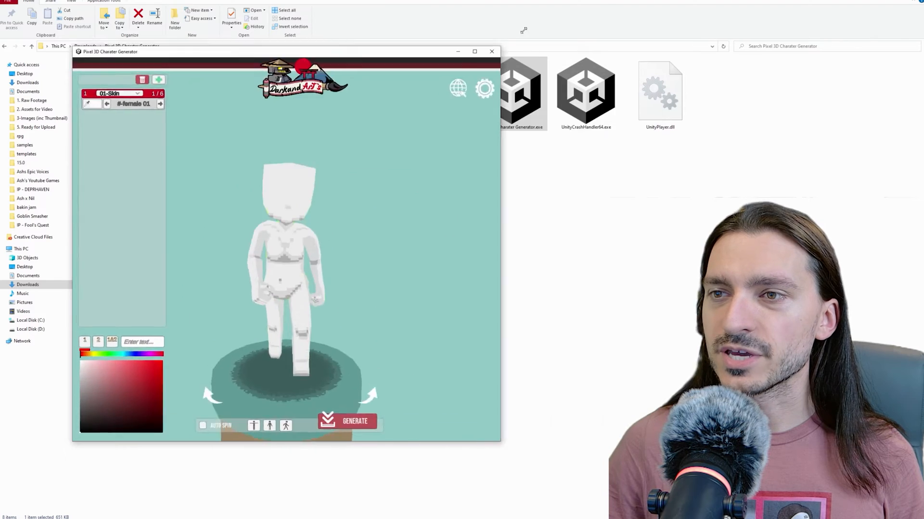
Build the red-skinned demon girl with black hair, maid outfit, tail and wings, and Generate her
left_click(474, 51)
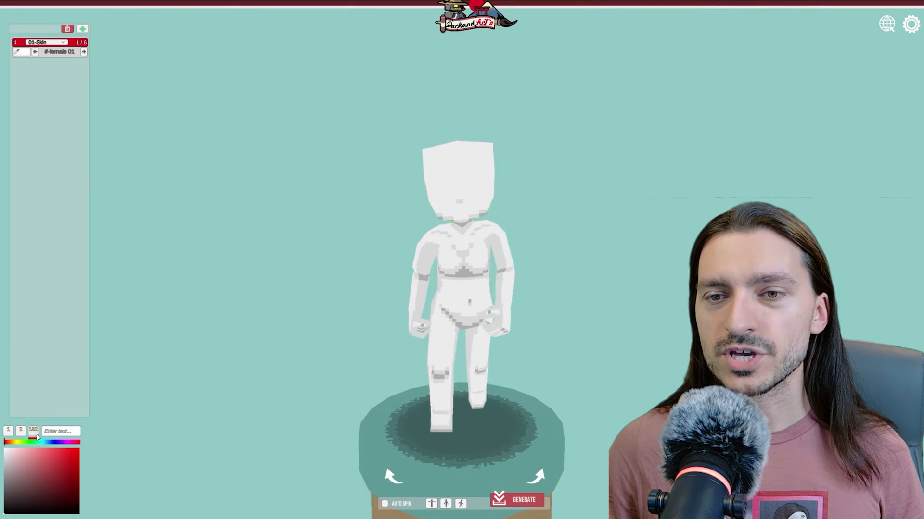
left_click(44, 450)
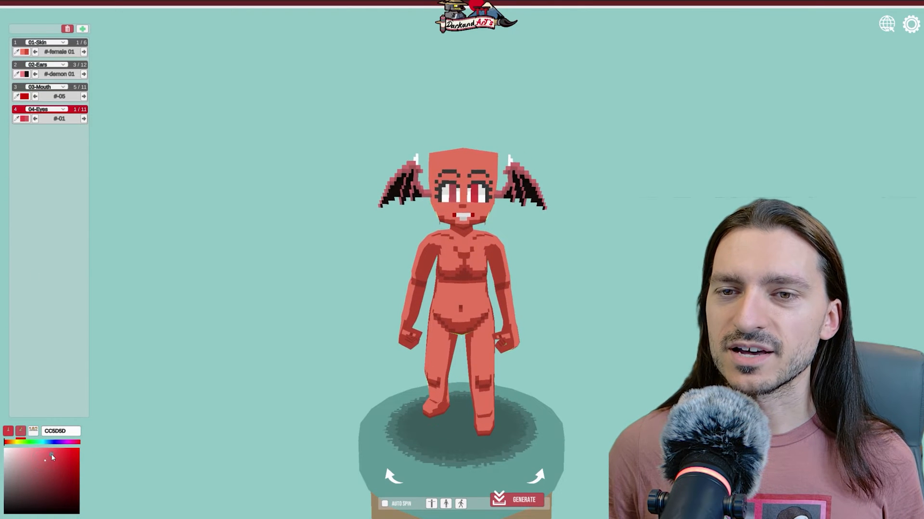
left_click(64, 453)
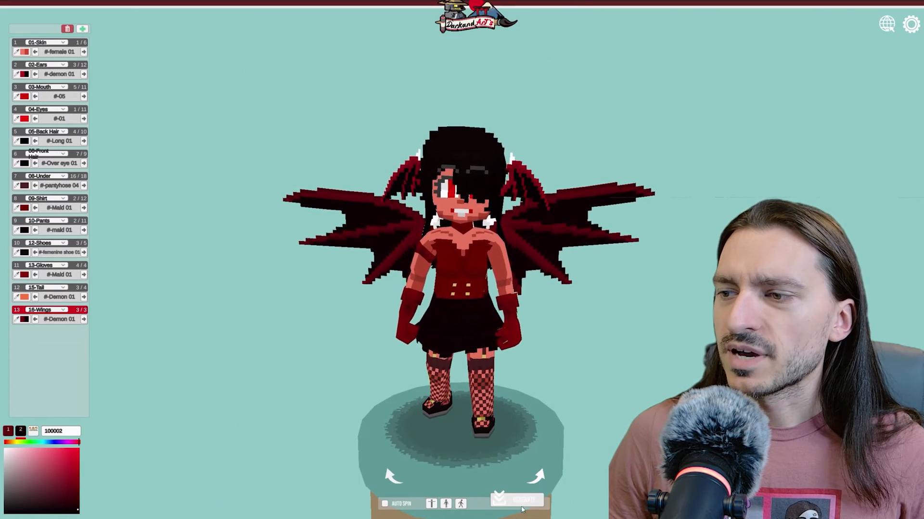
left_click(520, 500)
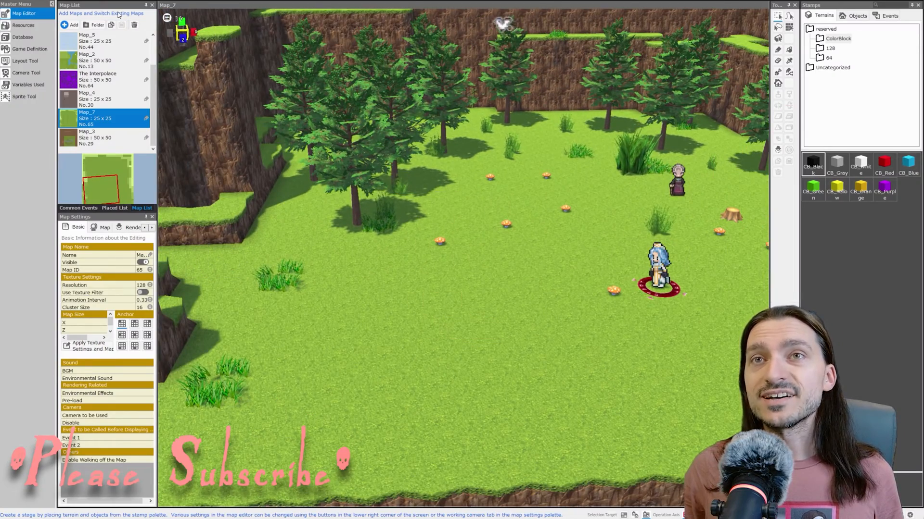
Add a new model from Local Files, importing Charater.fbx with triangulation optimization off
left_click(25, 25)
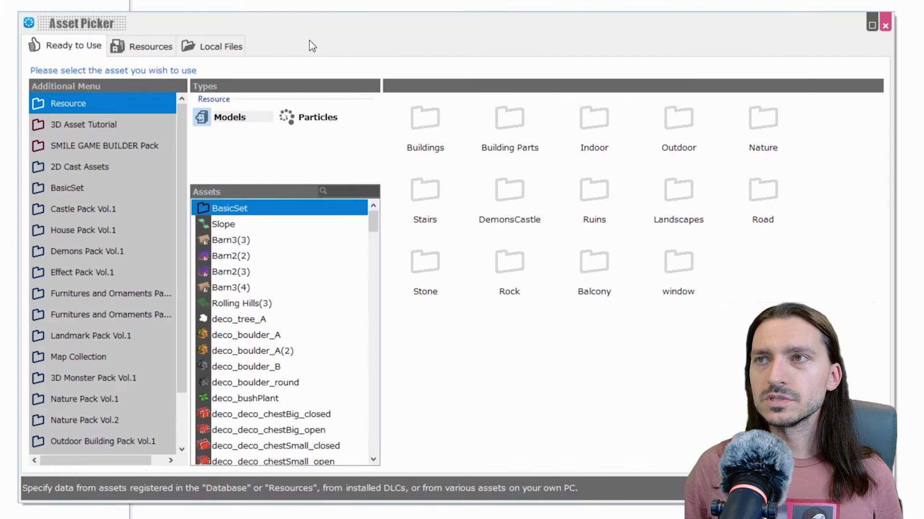
left_click(219, 46)
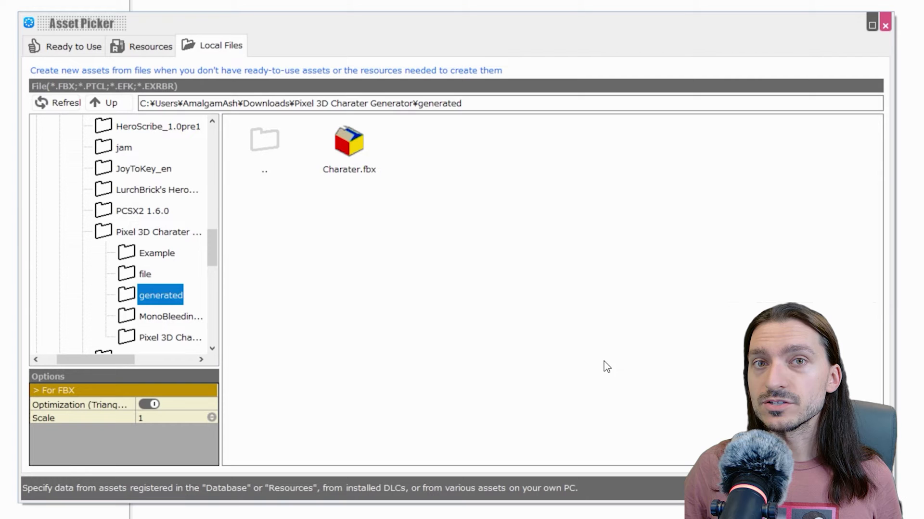
mouse_move(594, 351)
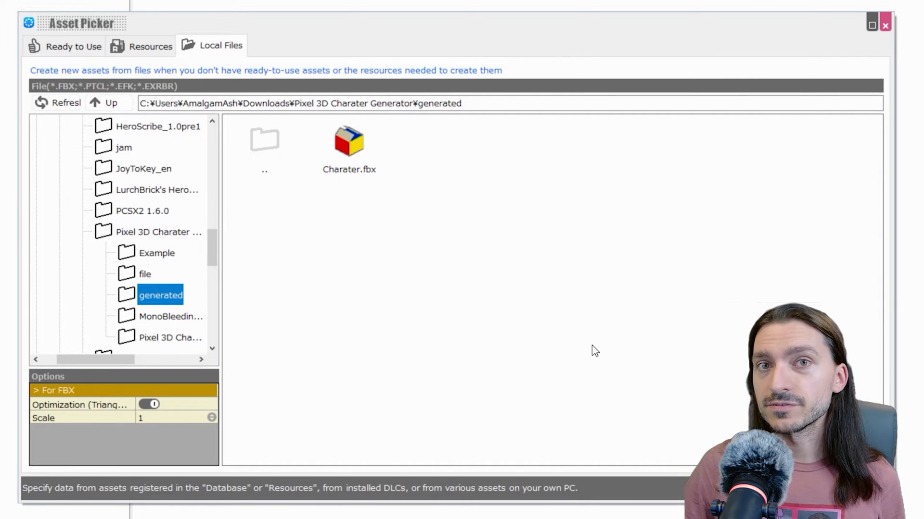
left_click(348, 141)
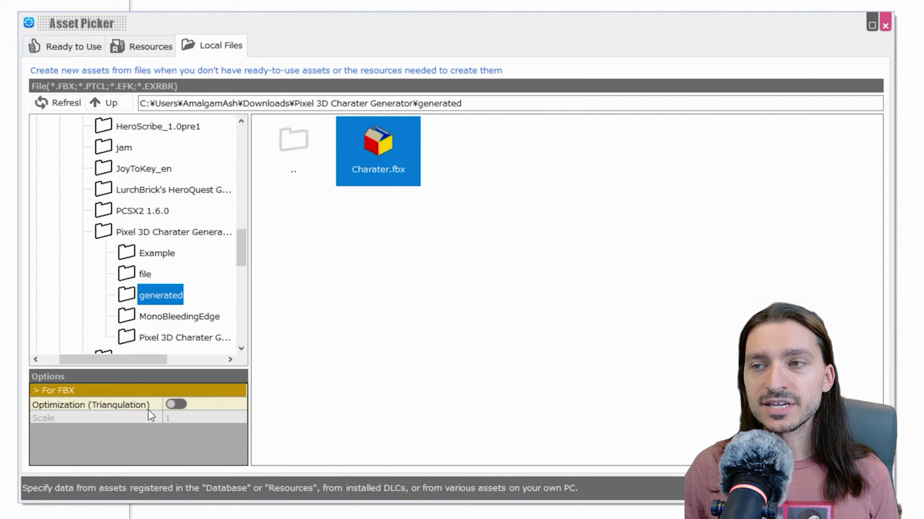
left_click(175, 404)
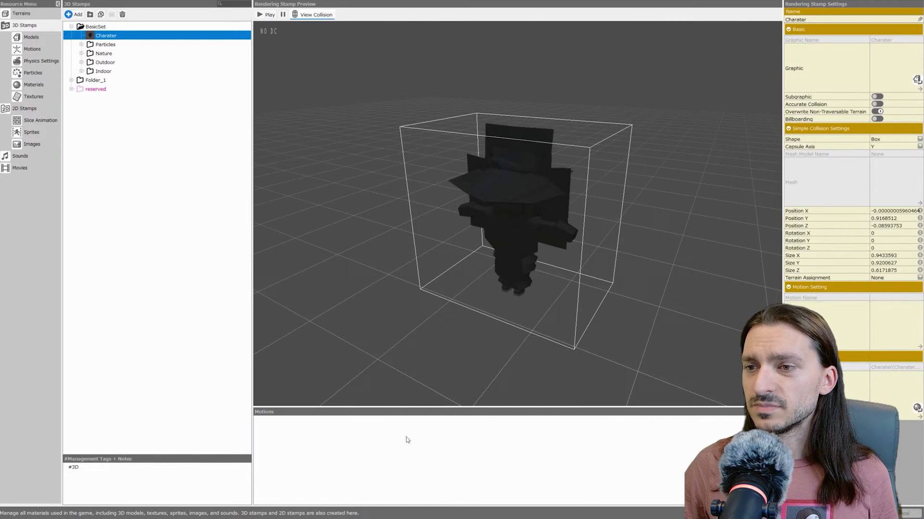
mouse_move(521, 330)
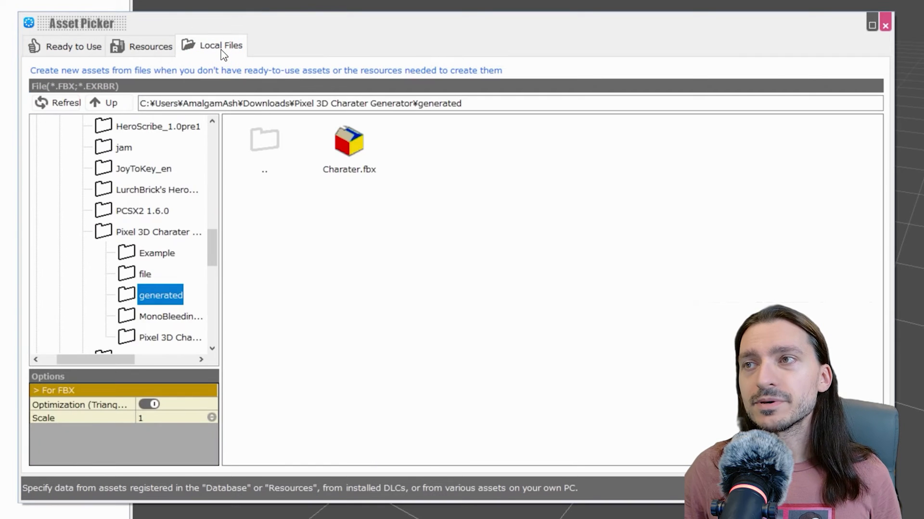
Re-import Charater.fbx over the registered file and preview its wait and interact_01 motions
left_click(349, 141)
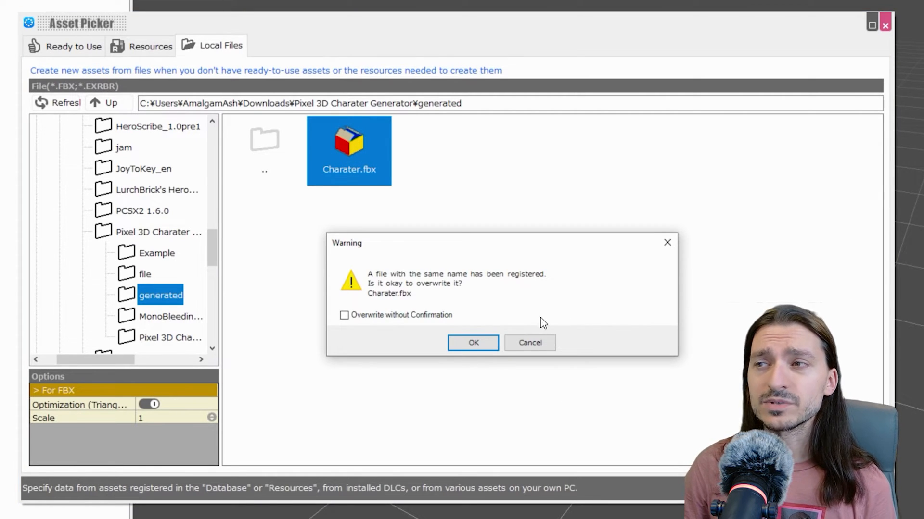
left_click(472, 343)
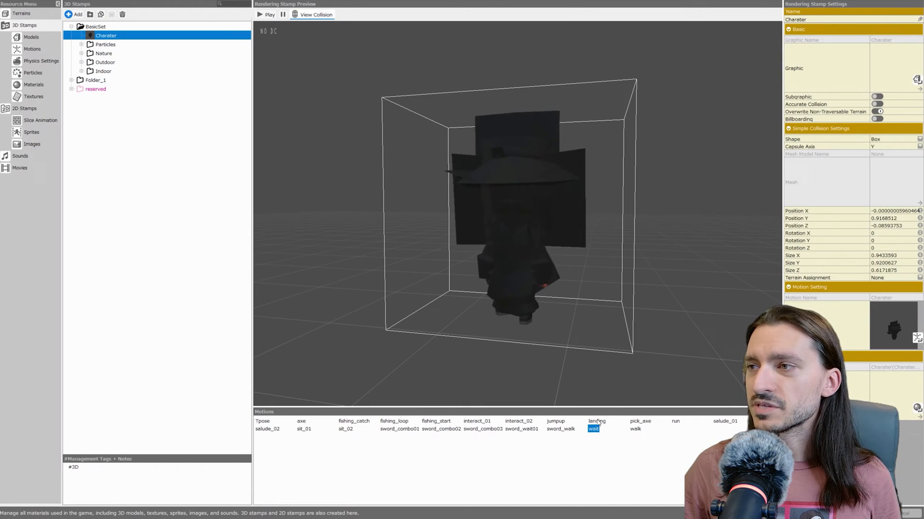
left_click(477, 421)
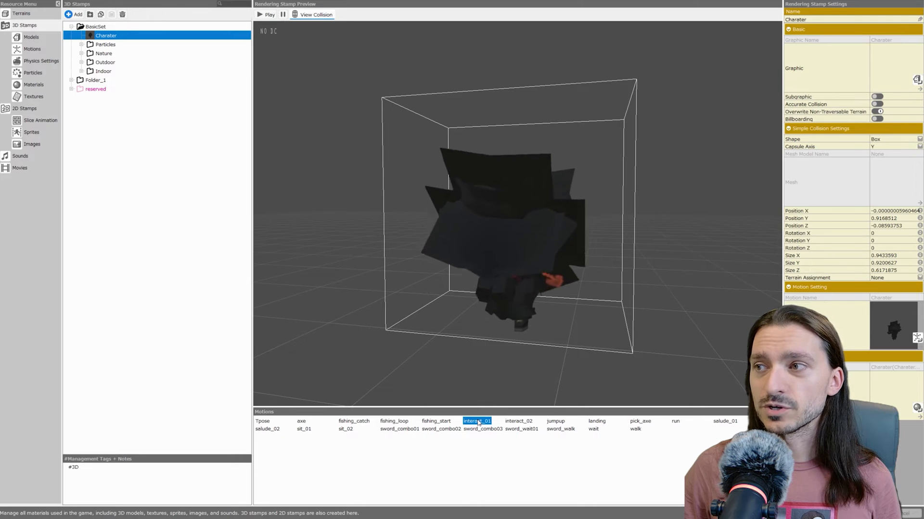
left_click(34, 85)
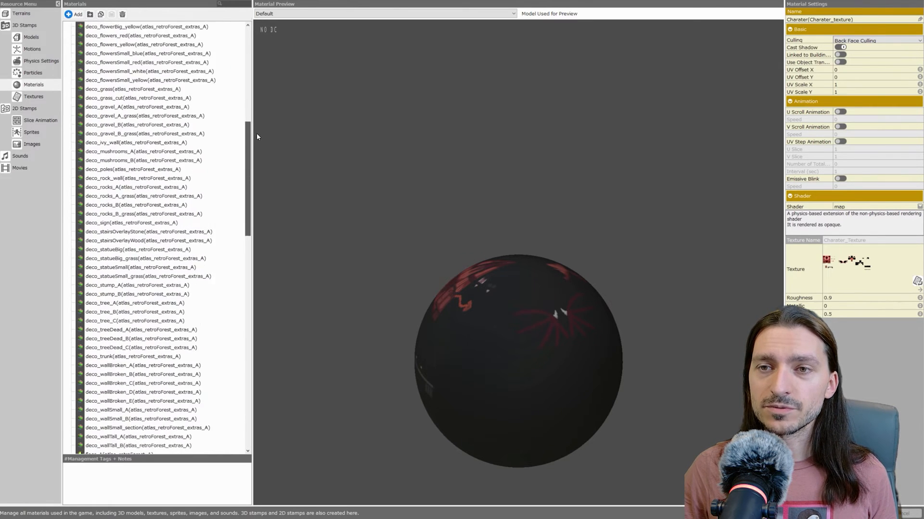
Set Charater_texture culling to Double Sided and shader to map_nolit_discard
scroll("down", 3)
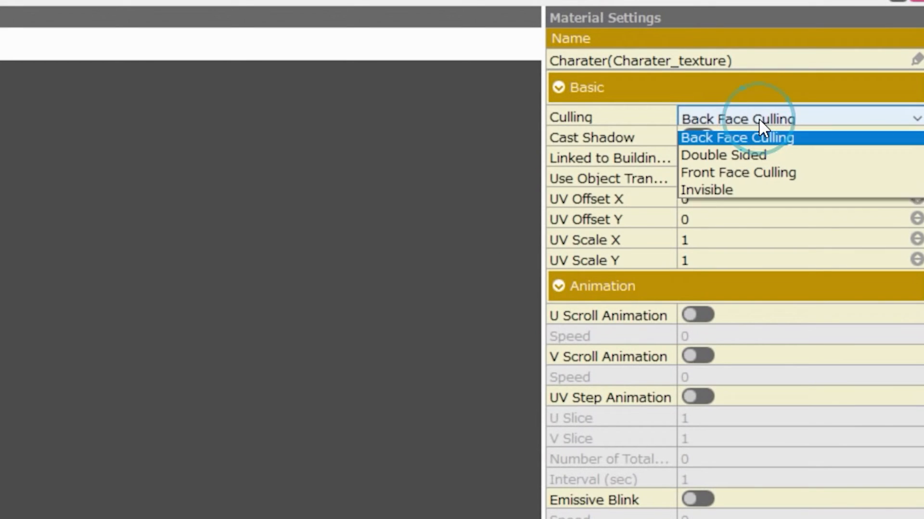
left_click(722, 155)
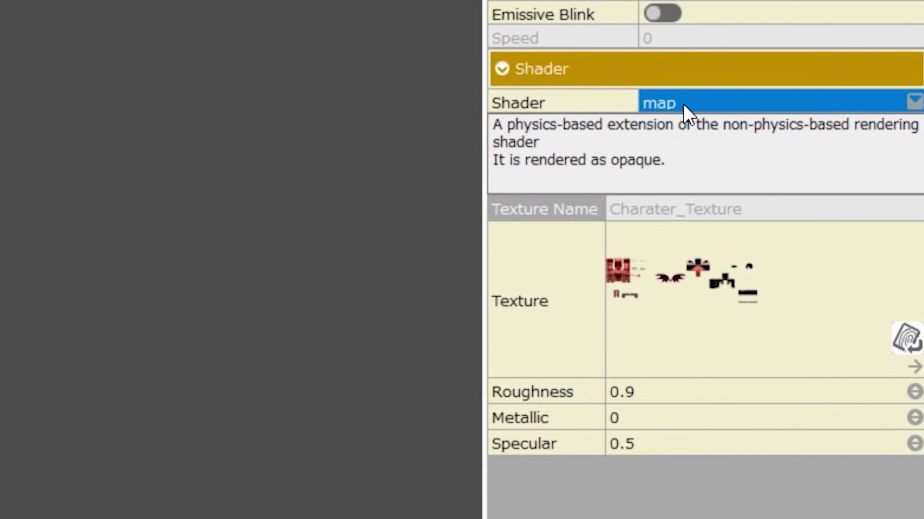
left_click(766, 103)
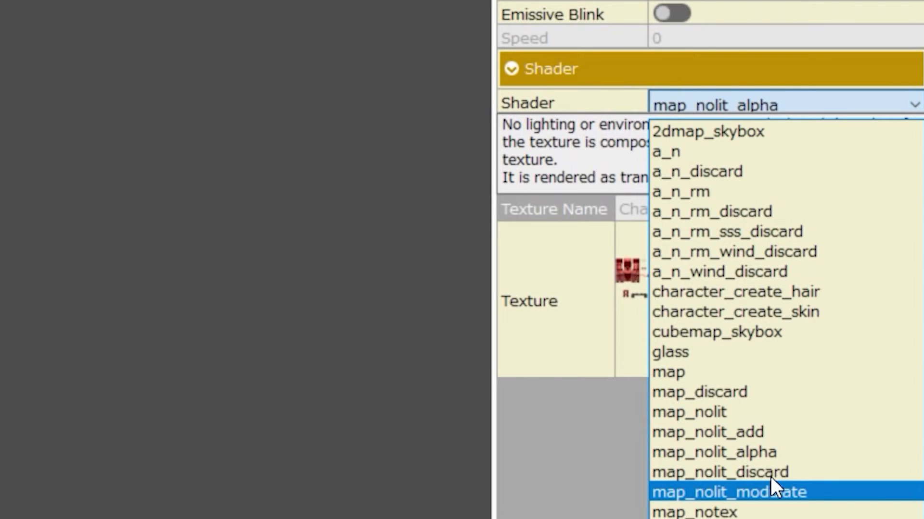
left_click(719, 472)
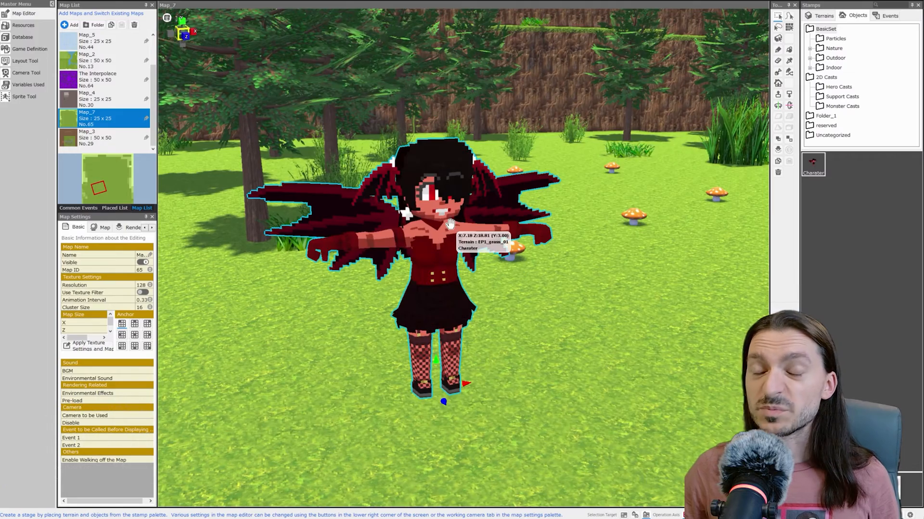
Convert the demon character placed on the forest map into an event
right_click(449, 224)
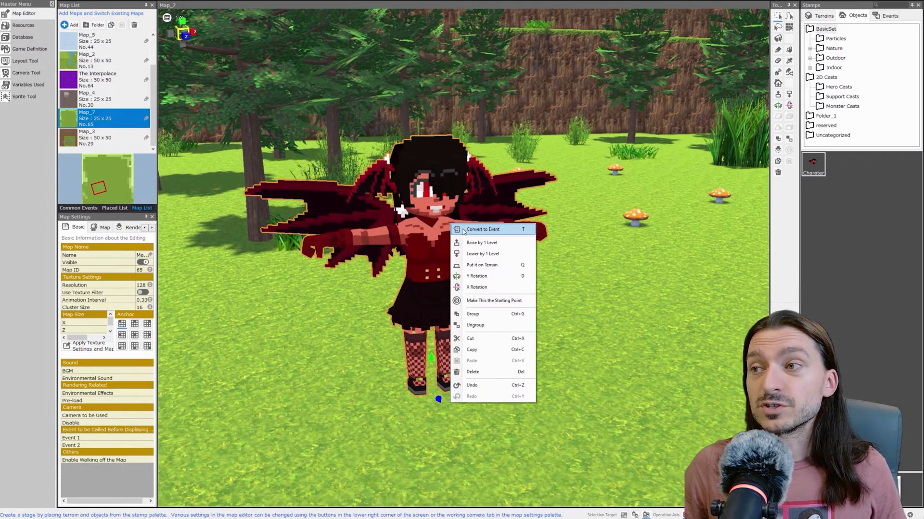
left_click(482, 229)
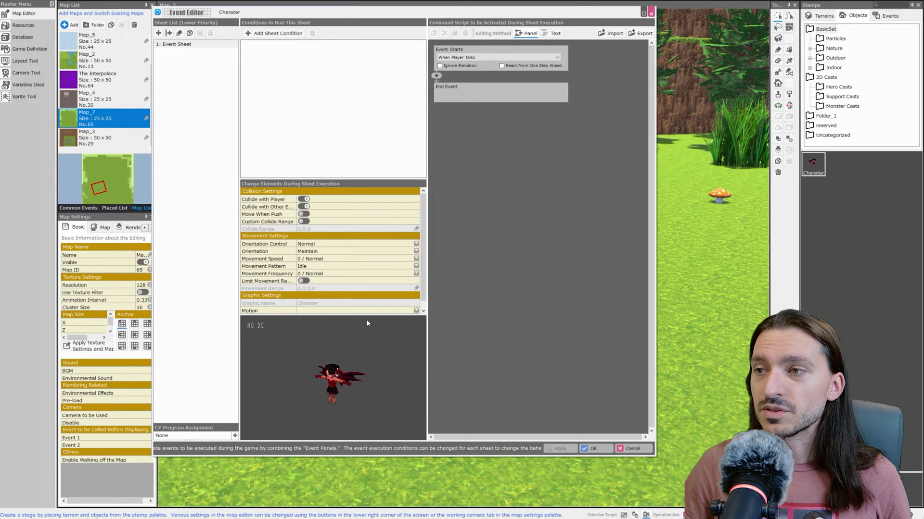
left_click(422, 311)
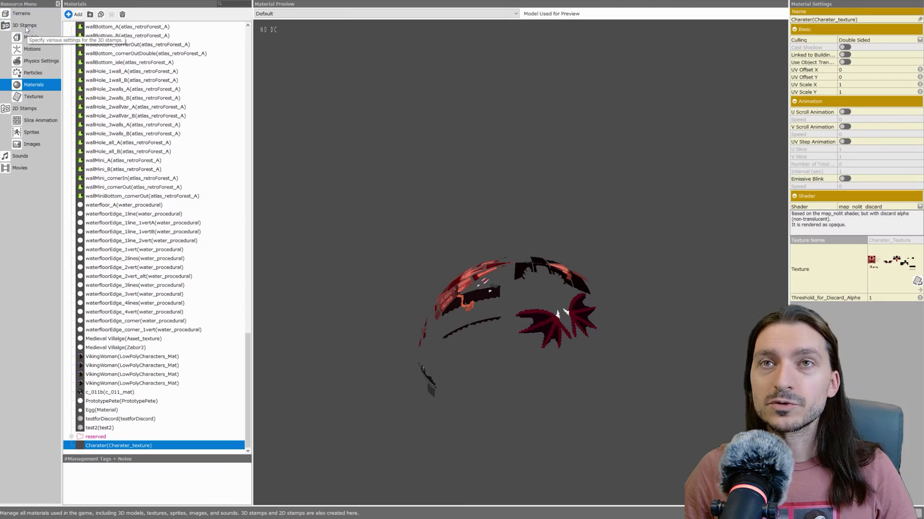
Turn on Loop for the motions in the Charater motion set
left_click(32, 49)
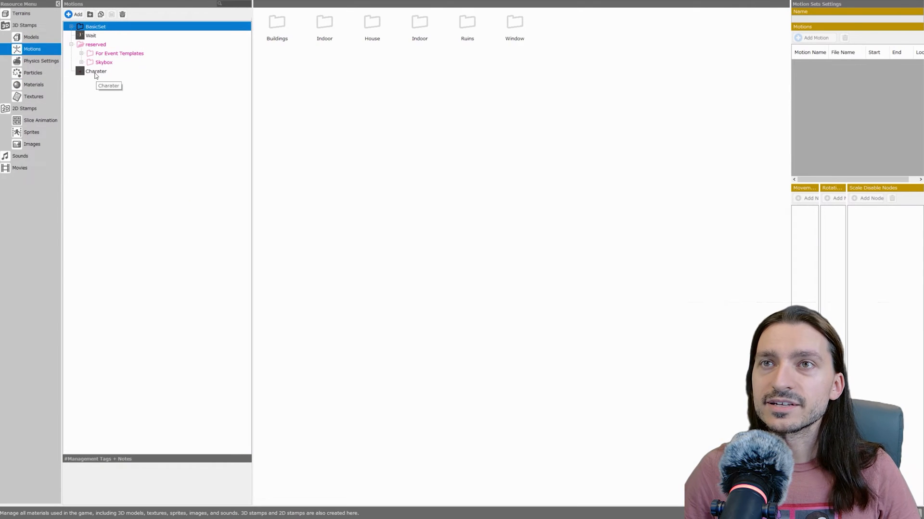
left_click(96, 70)
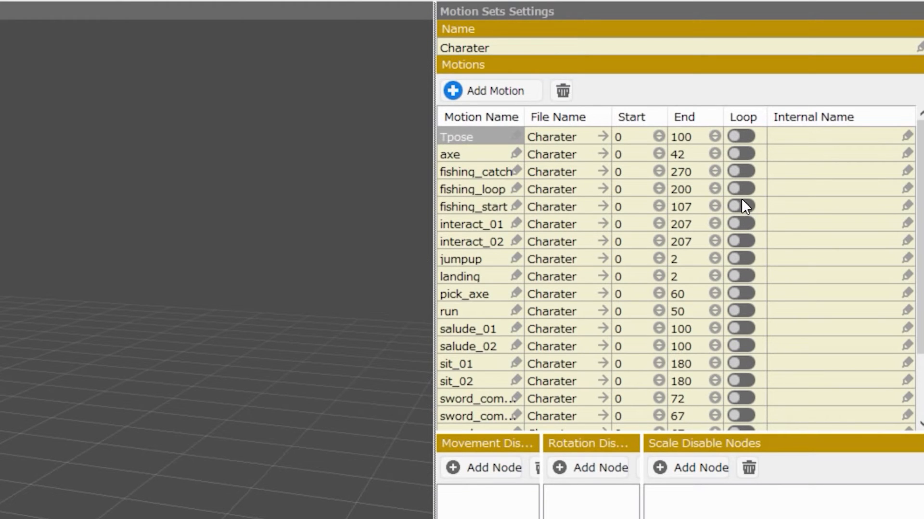
left_click(741, 189)
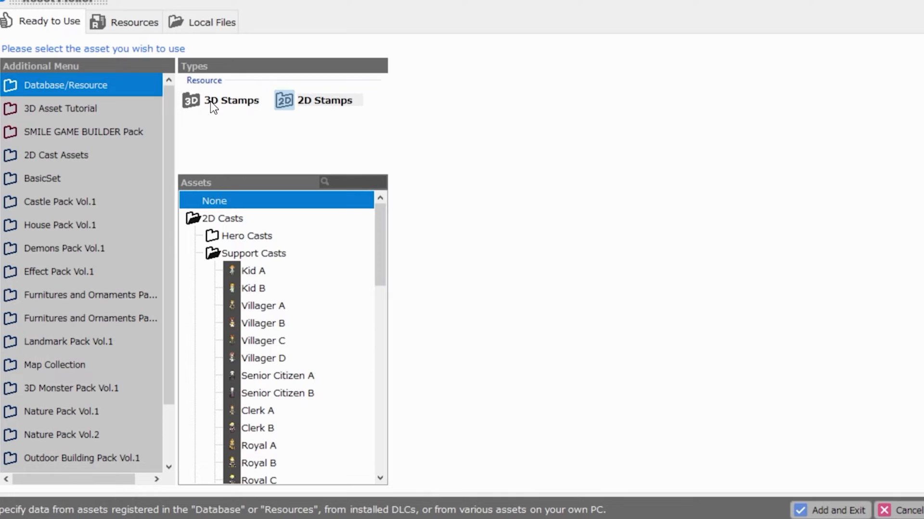
Show the 3D Stamps list in the Asset Picker's Ready to Use resources
left_click(230, 100)
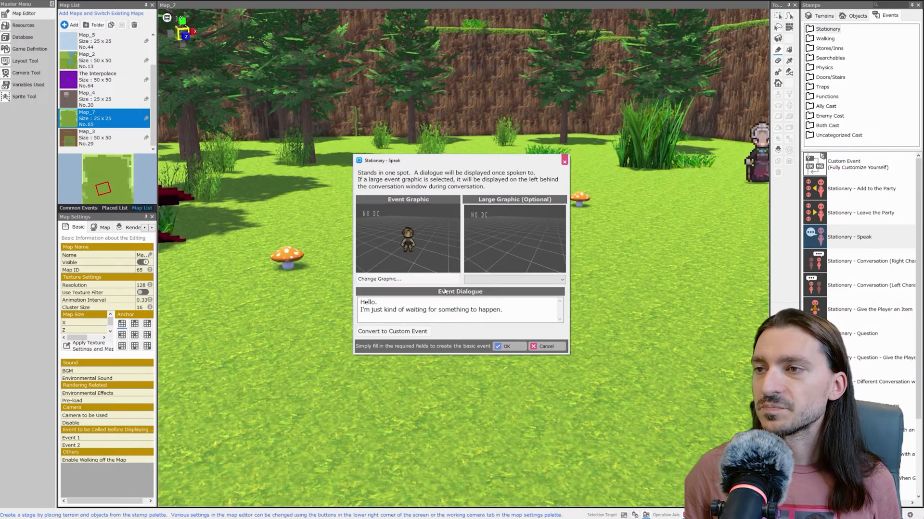
Give the Stationary - Speak NPC the Charater graphic with the salude_01 motion and confirm
left_click(380, 279)
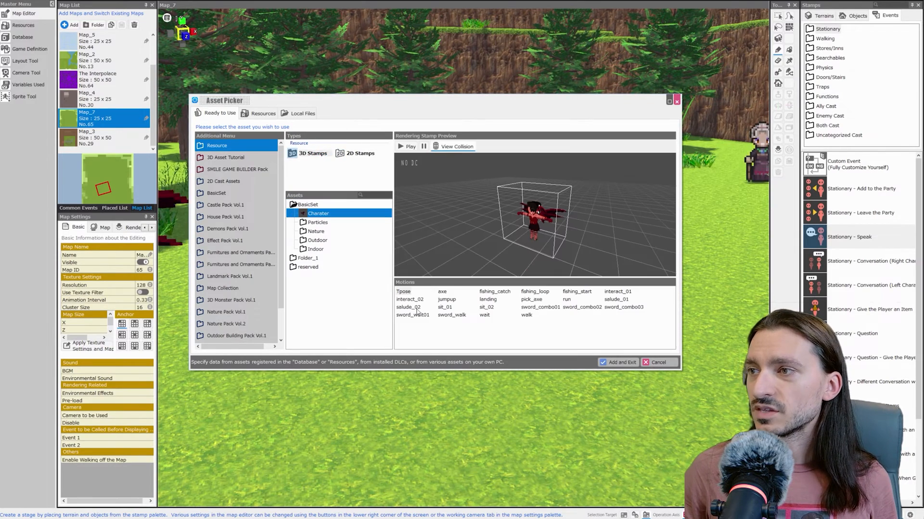
left_click(616, 299)
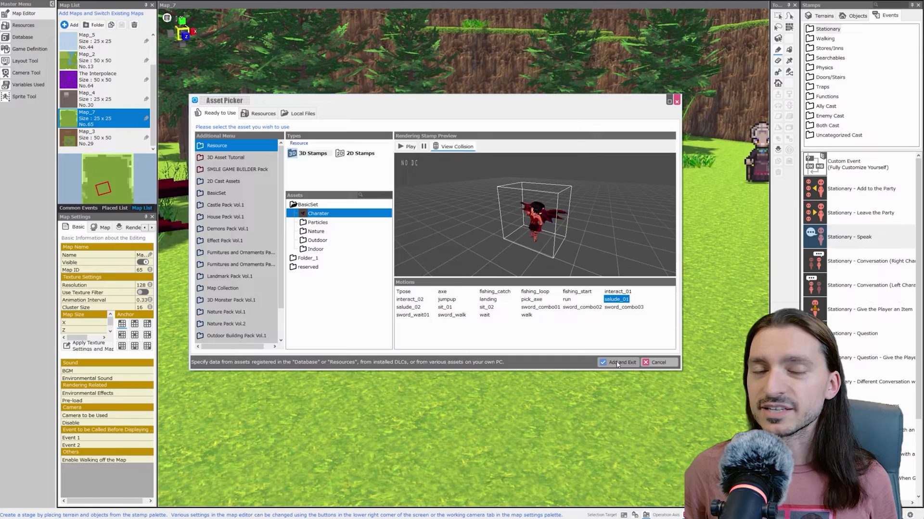
left_click(617, 363)
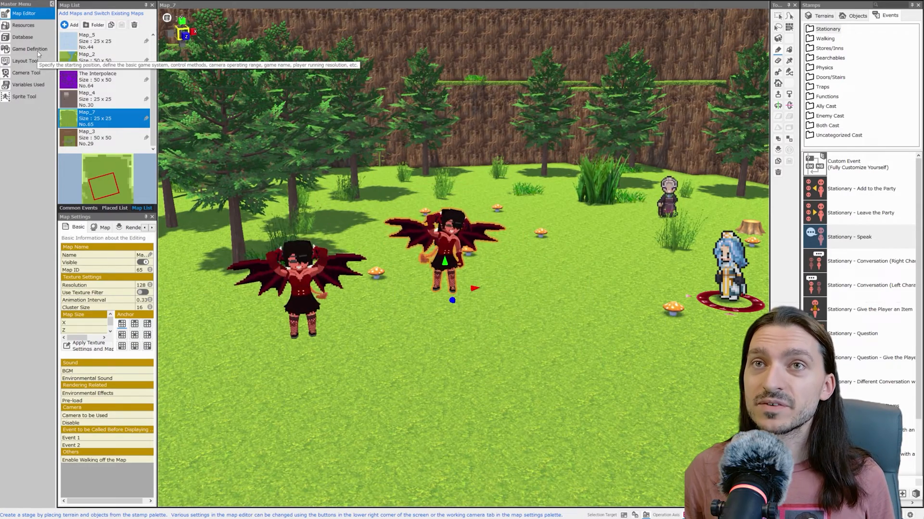
left_click(29, 49)
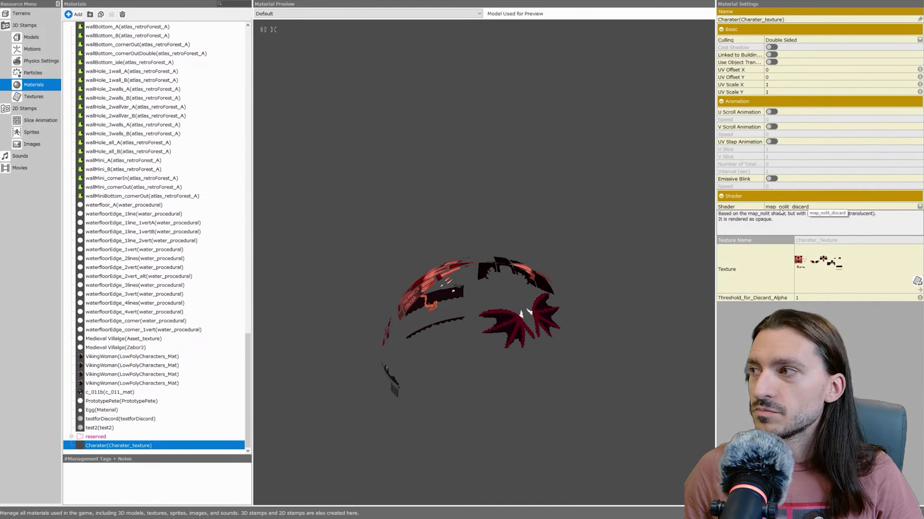
Drop down the shader list for the Charater_texture material
left_click(843, 205)
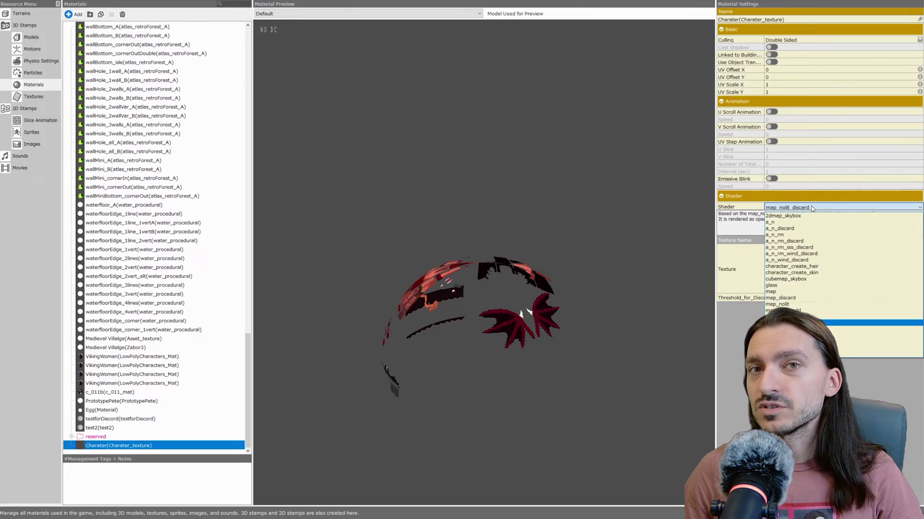